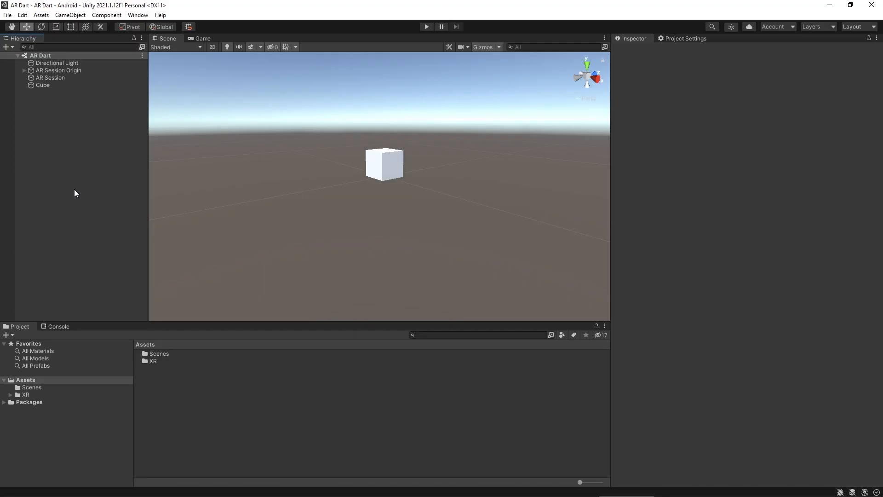
- Add an AR Default Plane object to the scene via GameObject > XR and select it
click(71, 15)
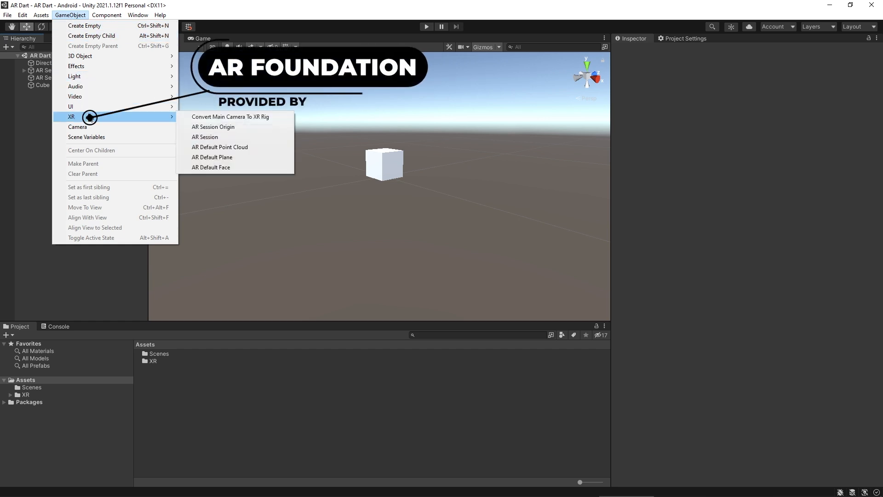
mouse_move(235, 157)
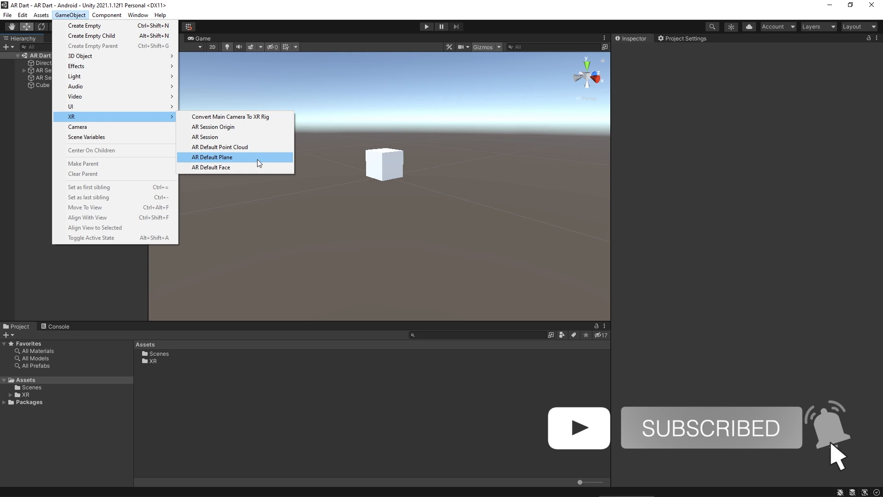
click(211, 157)
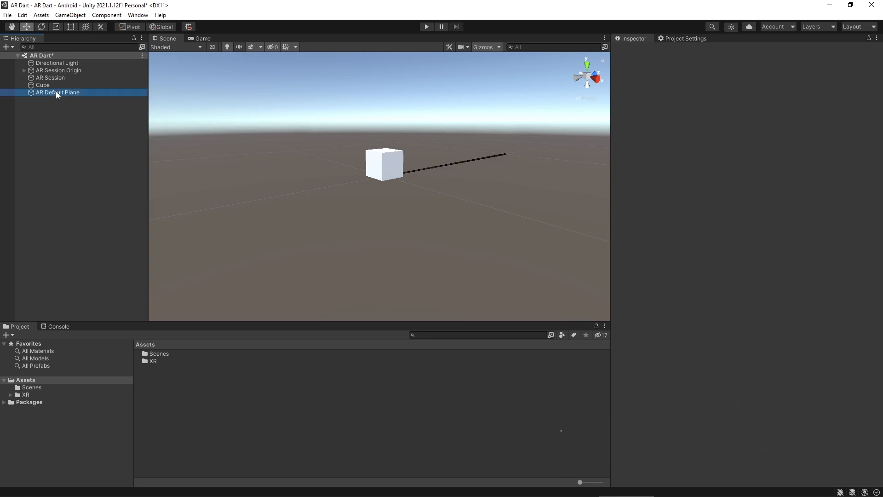
click(57, 92)
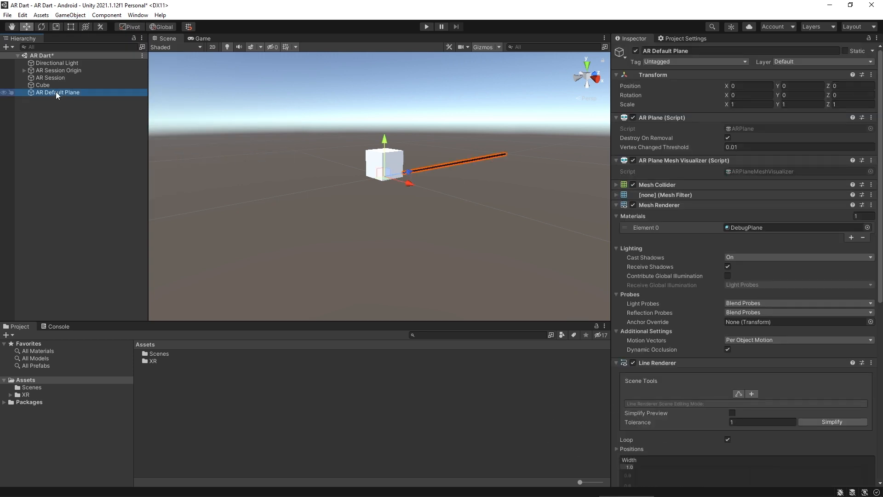
mouse_move(63, 99)
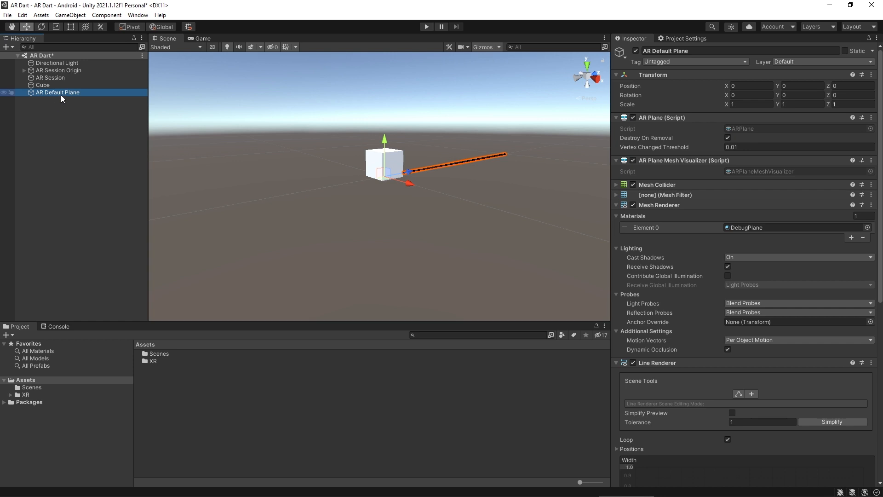
- Create a Prefabs folder holding the AR Default Plane prefab, then delete the plane from the Hierarchy
right_click(25, 379)
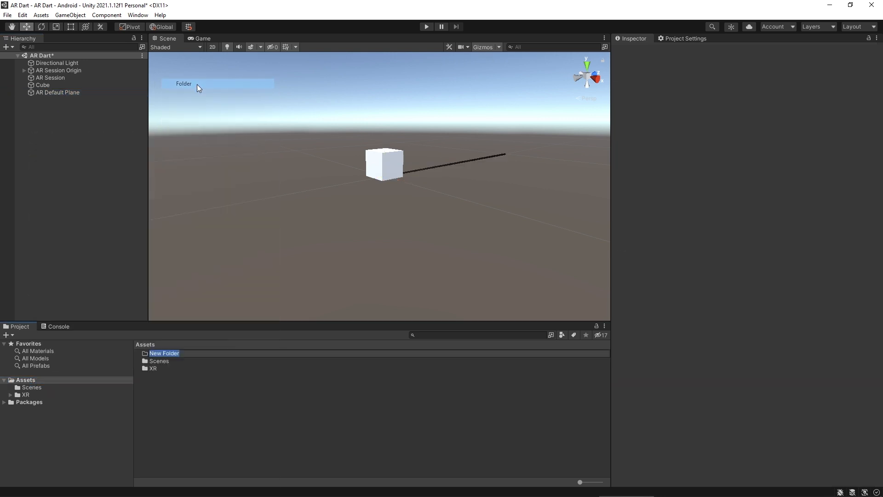
text(Prefabs)
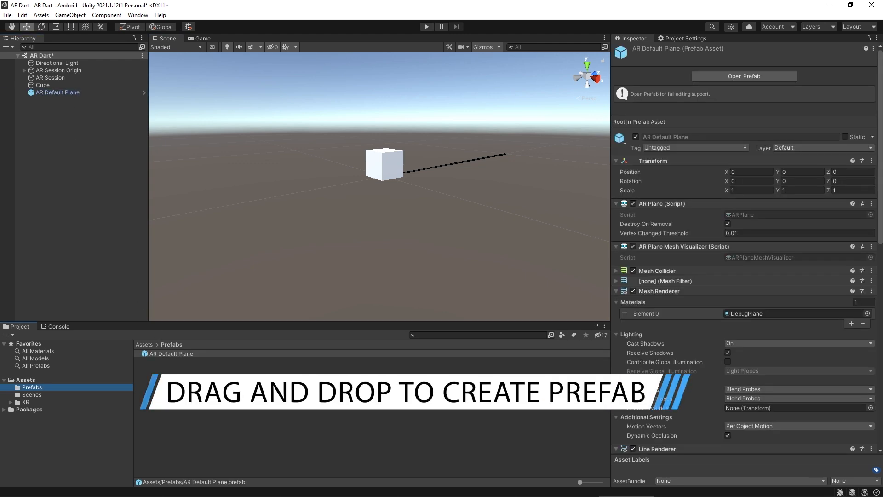
click(57, 92)
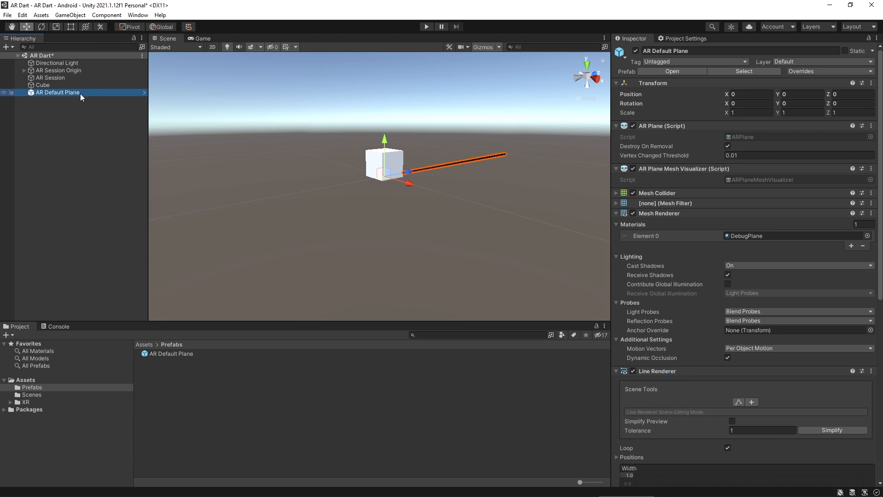
right_click(55, 92)
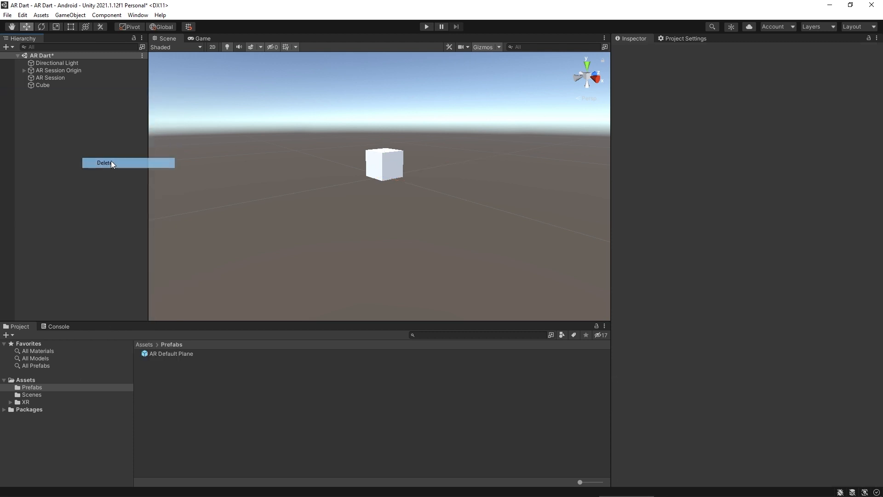
click(171, 353)
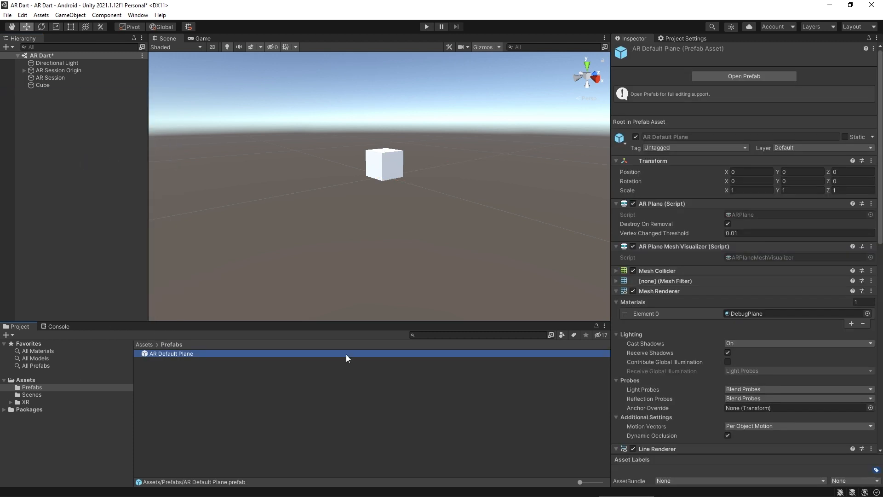
mouse_move(692, 84)
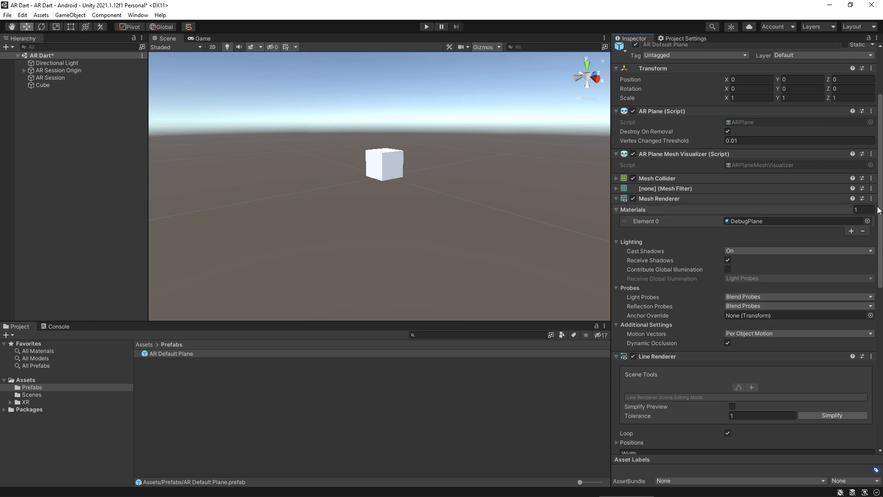
scroll(down, 3)
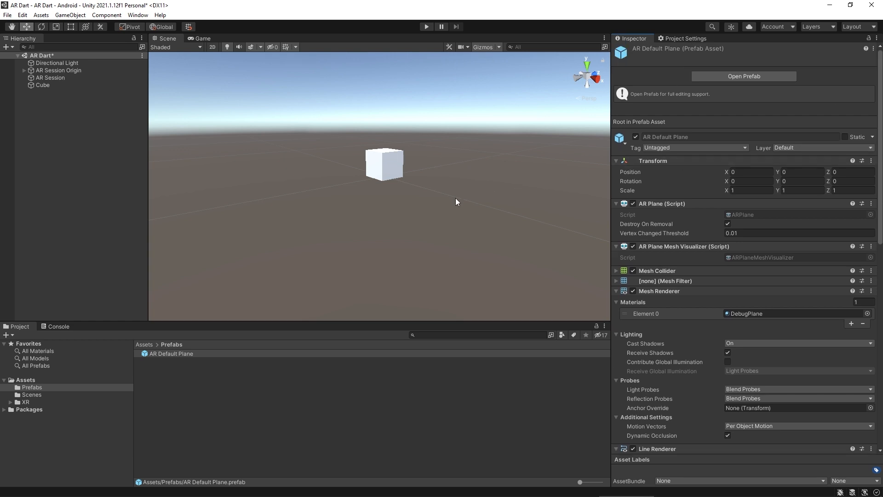
mouse_move(399, 217)
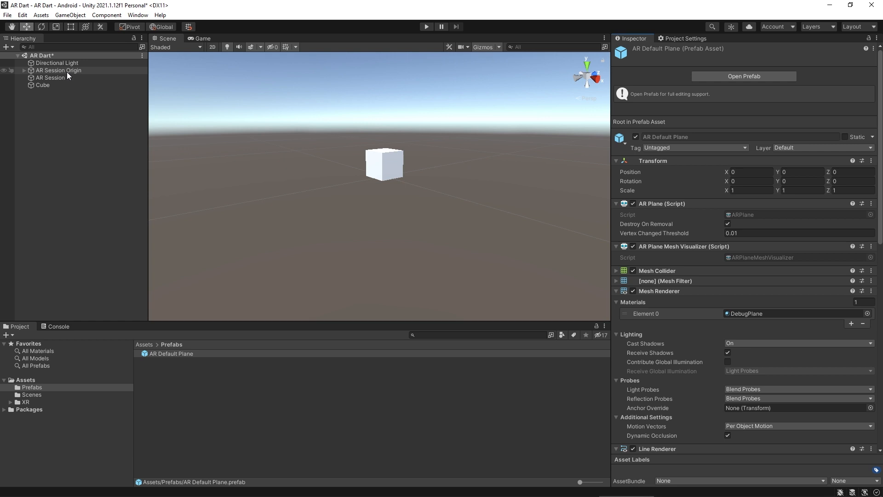
- Add an AR Plane Manager to AR Session Origin with AR Default Plane as its Plane Prefab
click(59, 70)
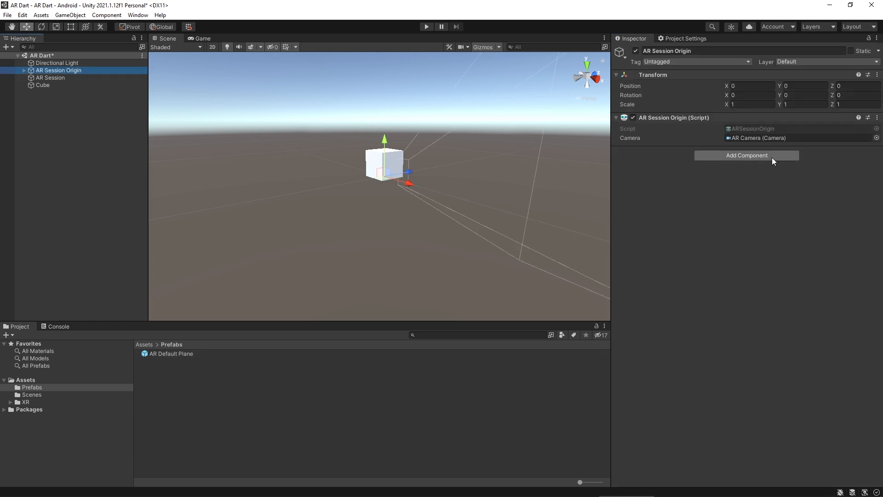
click(747, 154)
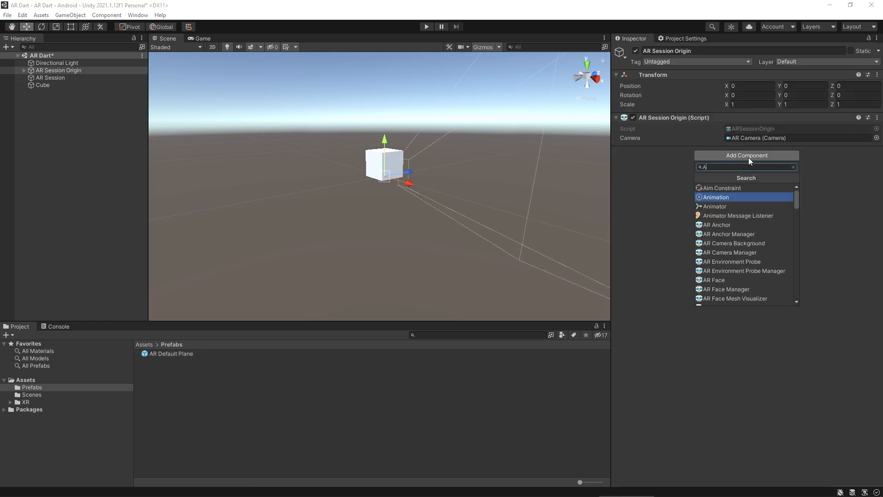
text(Rpla)
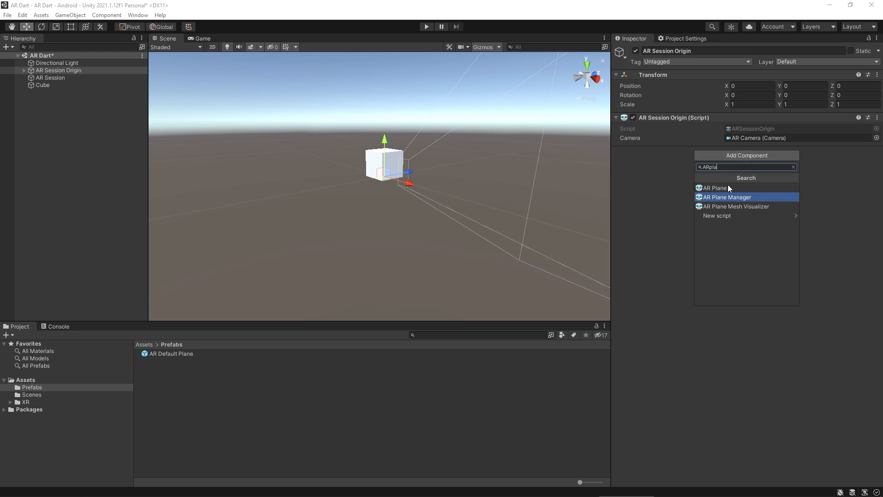
click(727, 197)
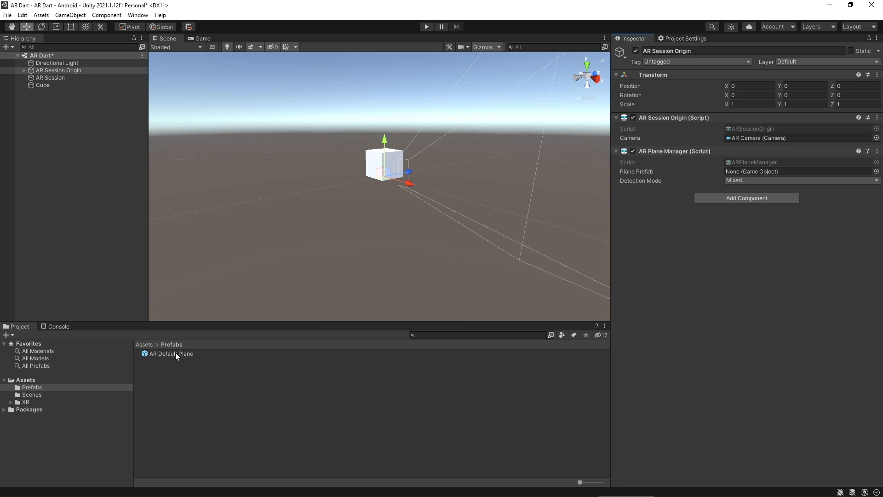
click(169, 353)
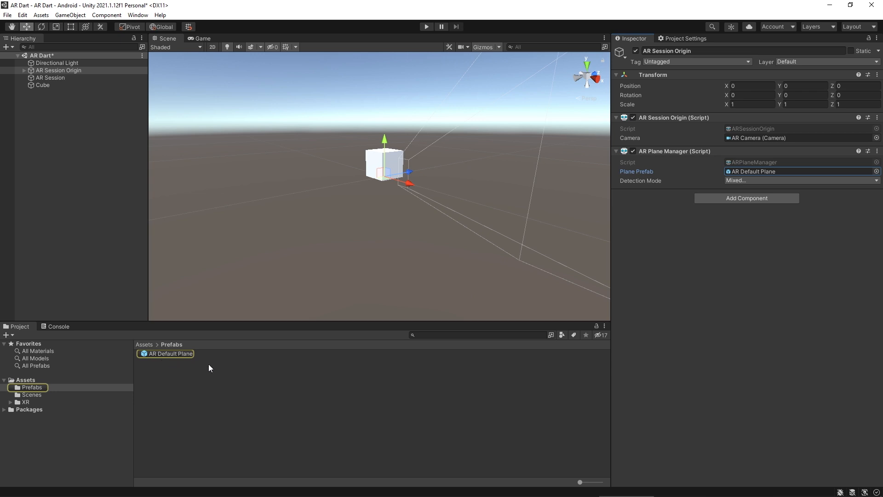
click(44, 85)
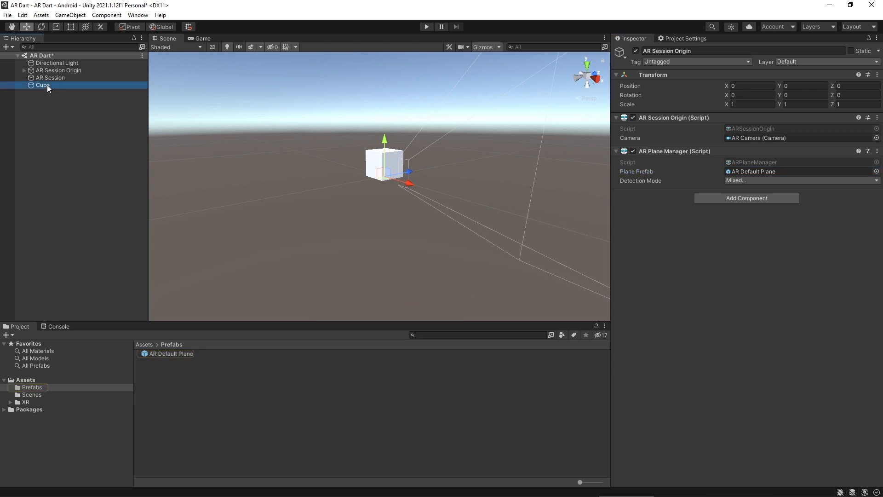
- Deactivate the Cube, reselect AR Session Origin and save the scene via File > Save
click(41, 85)
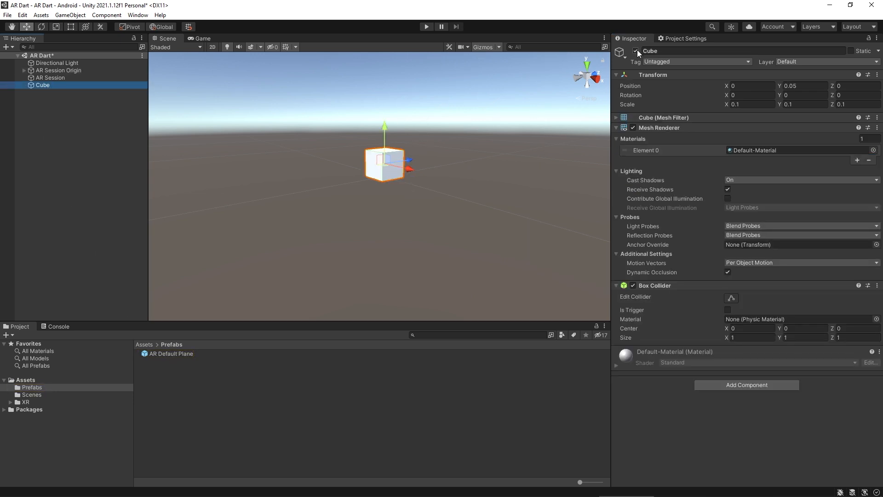
click(633, 52)
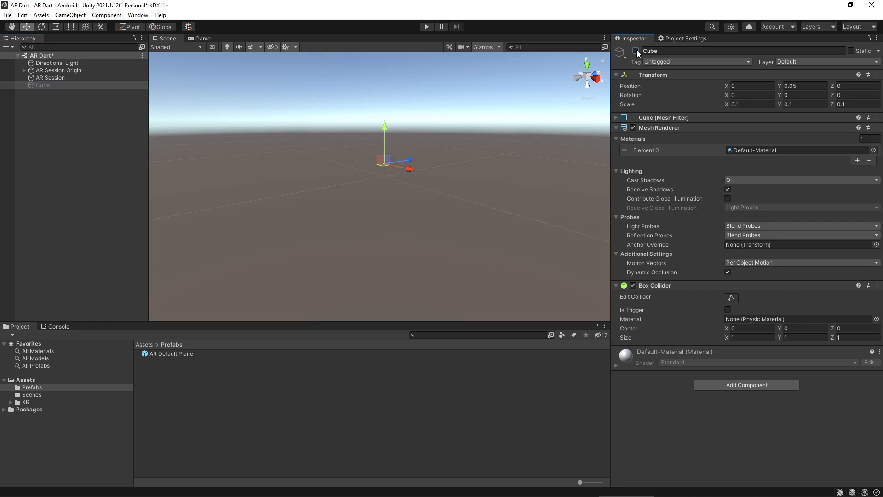
mouse_move(11, 19)
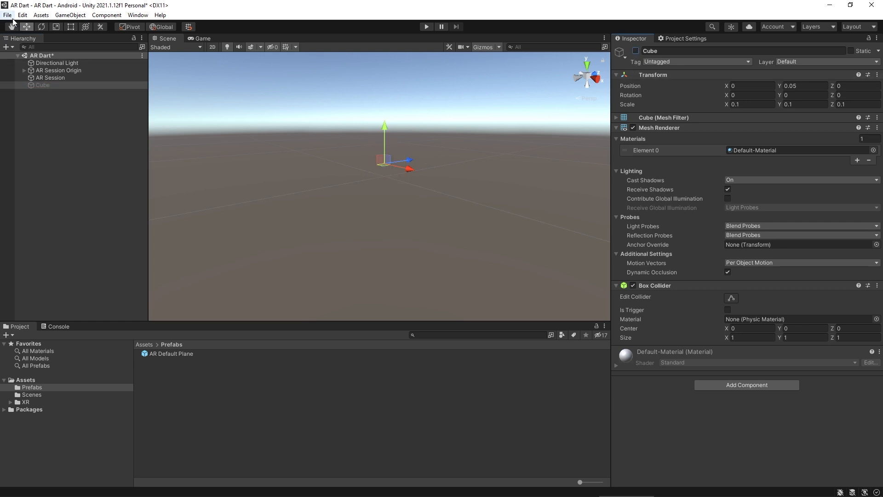
click(59, 70)
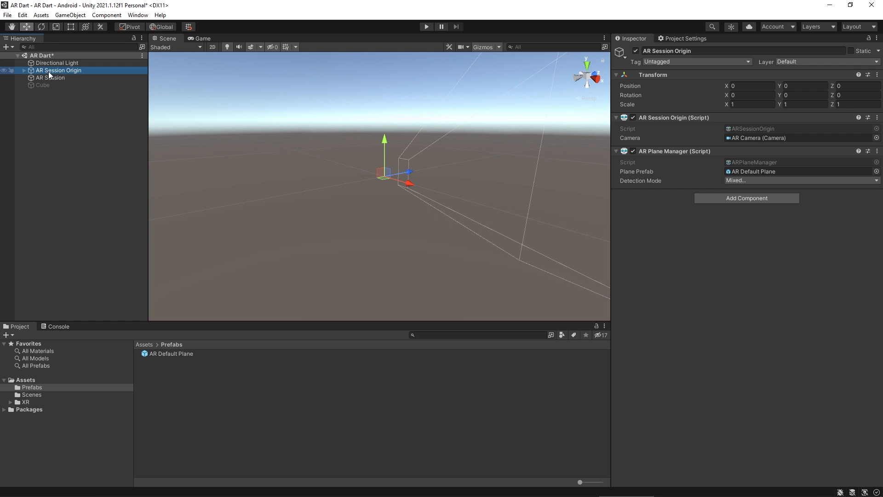
click(7, 16)
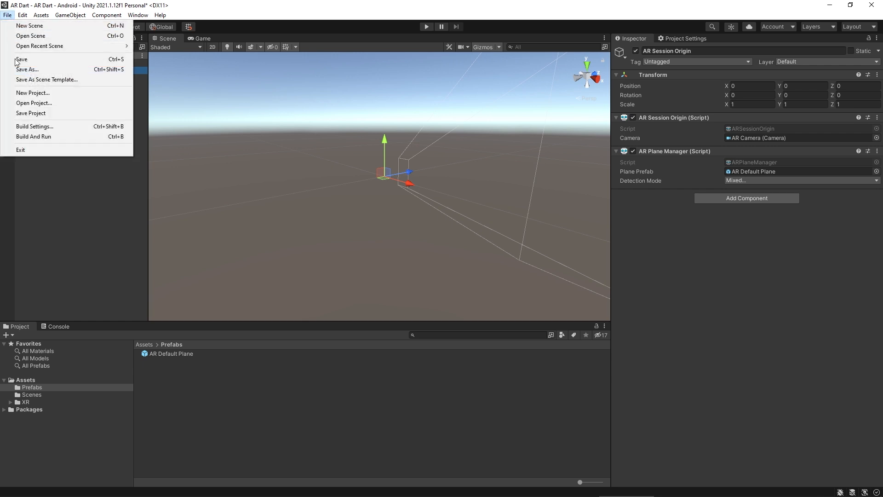
click(35, 126)
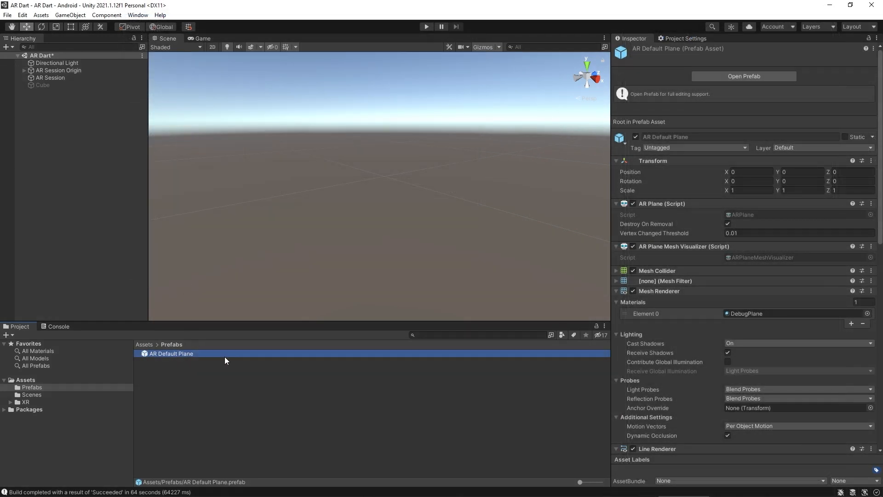
- Export the AR Default Plane prefab as a package named 'AR Plane Debug Visualizer' on the Desktop
right_click(171, 353)
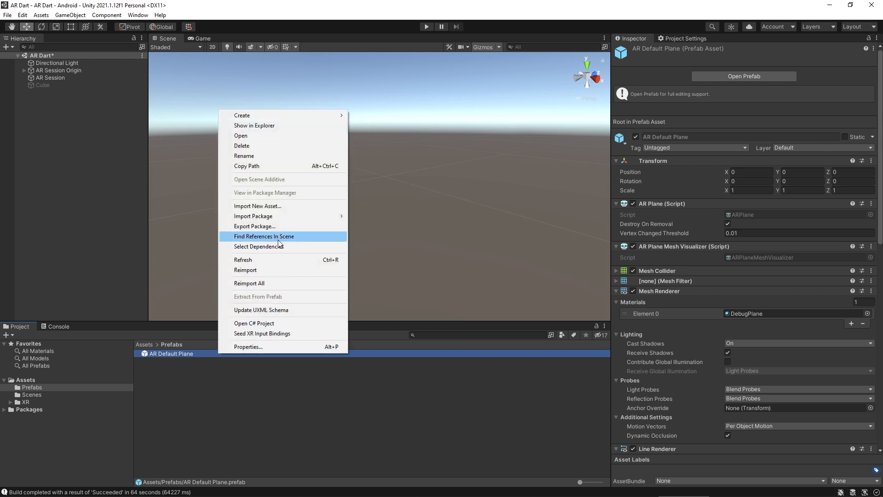
click(255, 226)
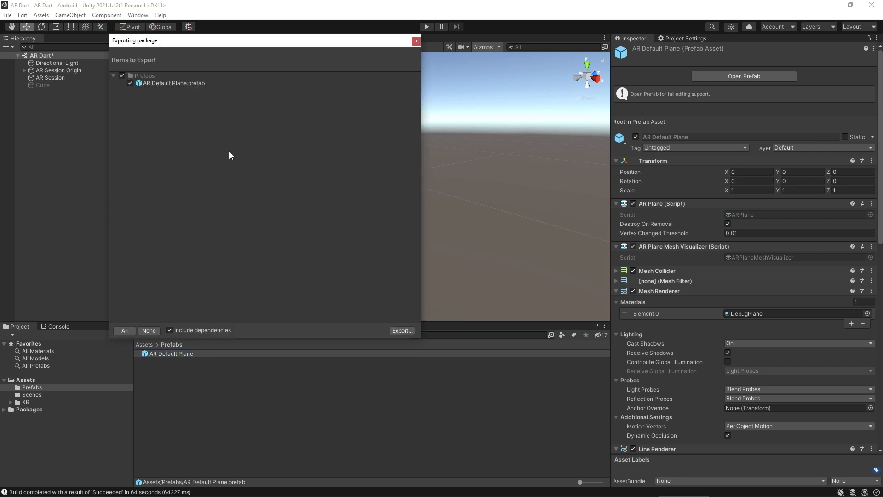
click(172, 83)
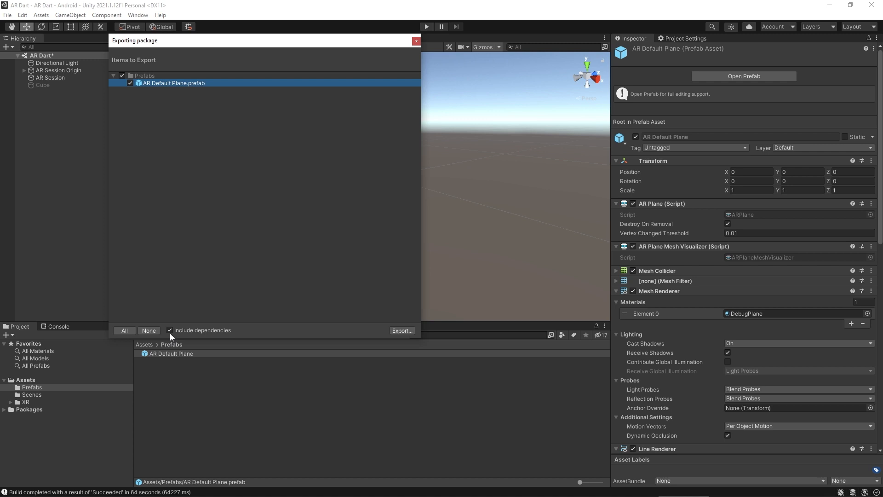
click(401, 330)
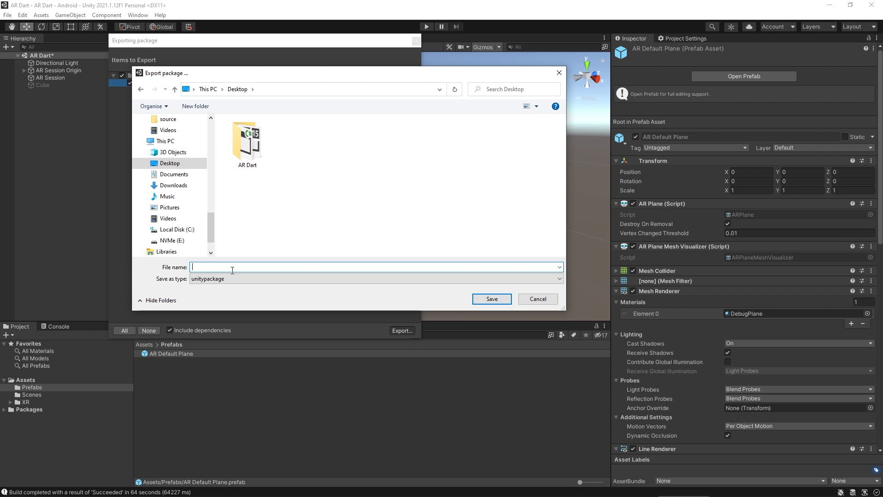
text(AR Plane Debug Visualizer)
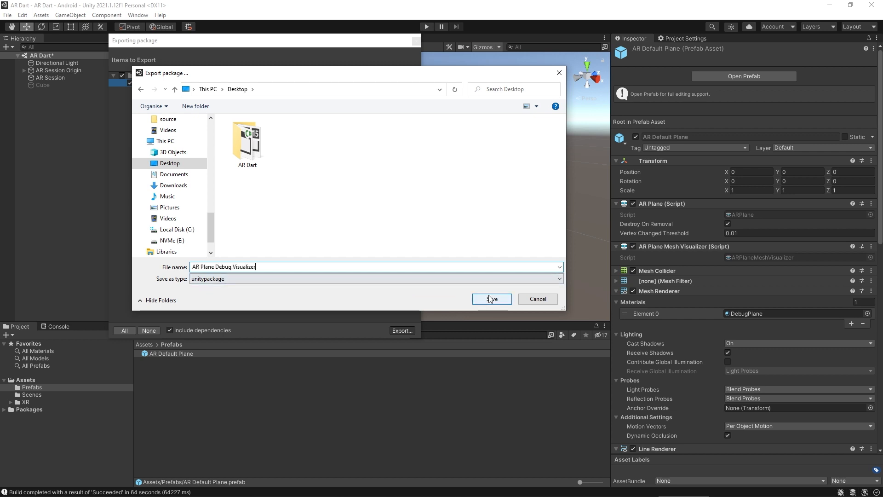
- Save the package to the Desktop and close the File Explorer window
click(491, 298)
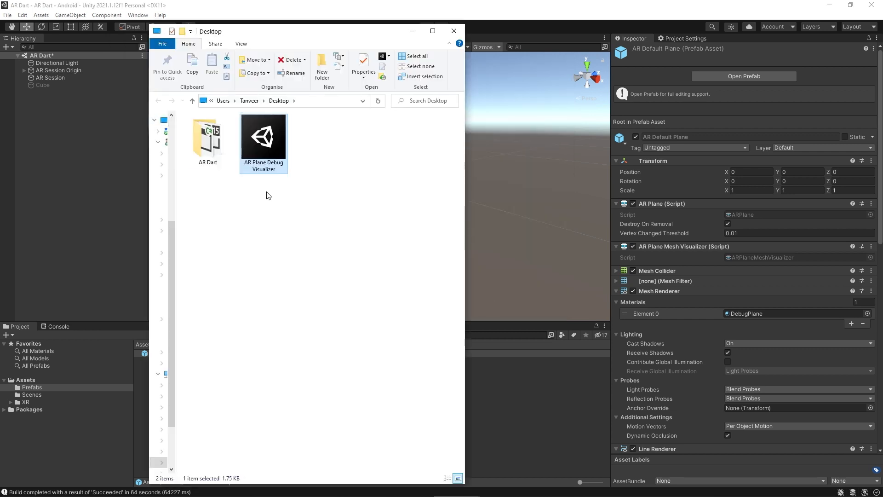
mouse_move(401, 126)
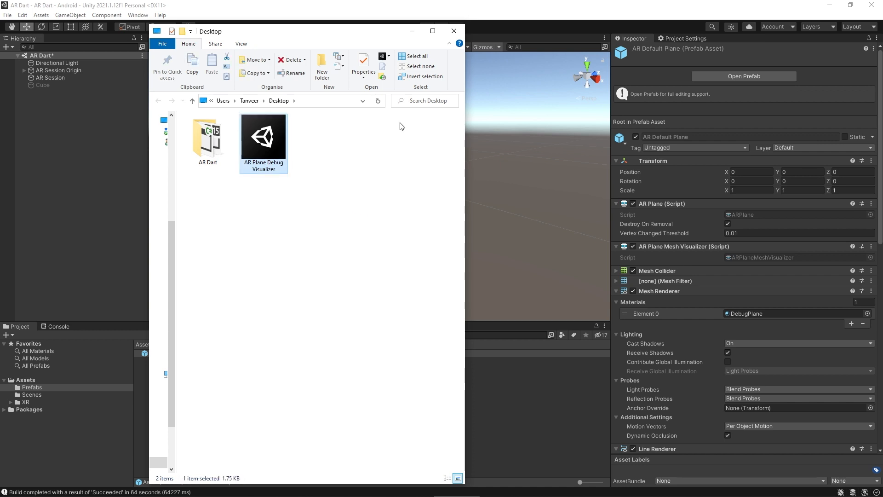
mouse_move(454, 32)
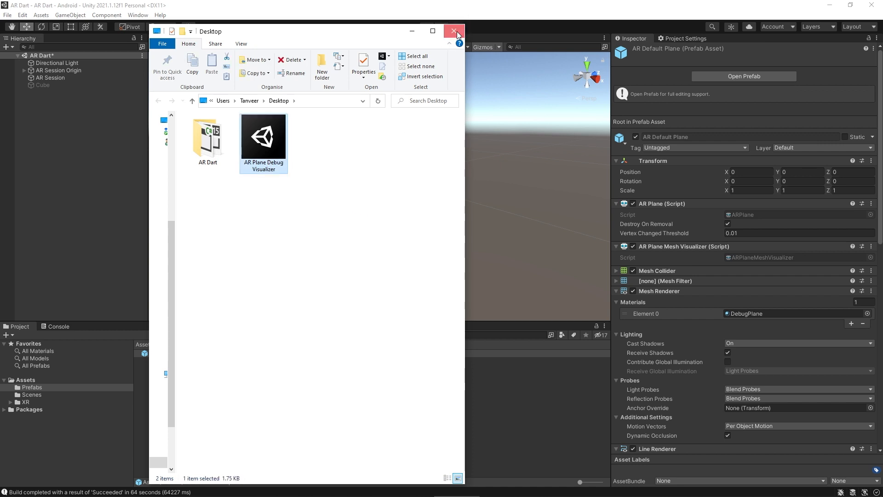
click(454, 32)
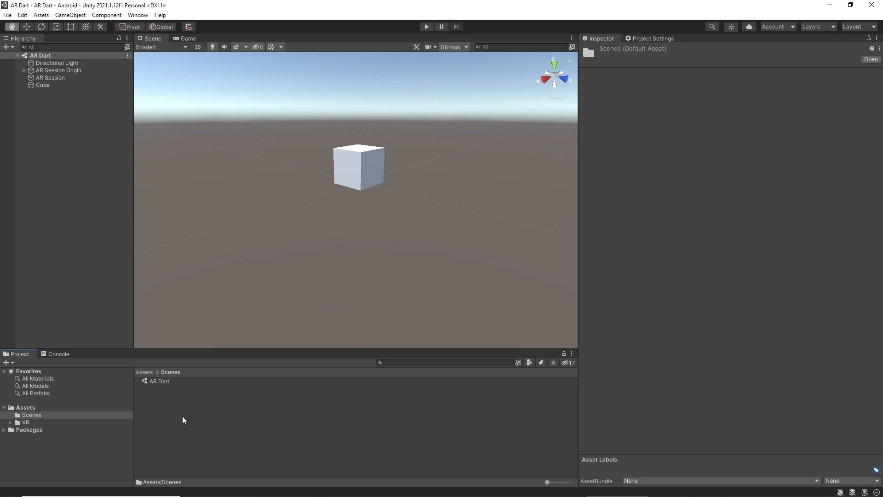
- Choose Import Package > Custom Package and open AR Plane Debug Visualizer from the Desktop
right_click(183, 420)
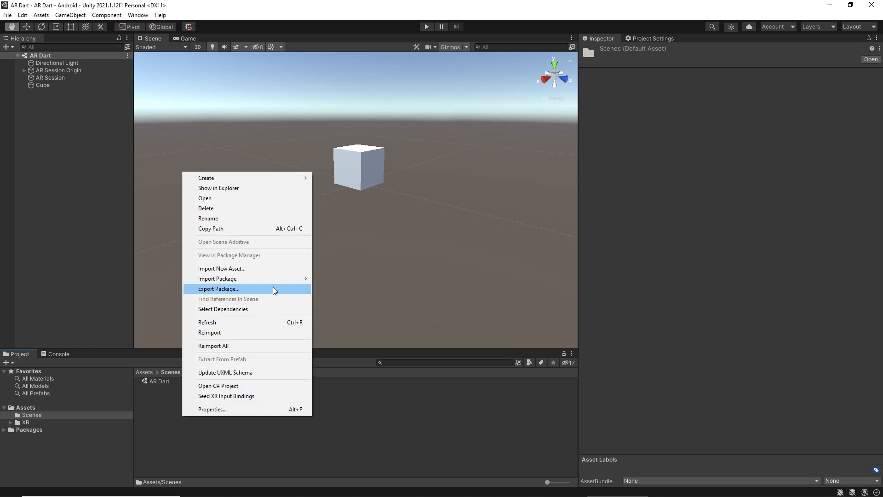
click(217, 279)
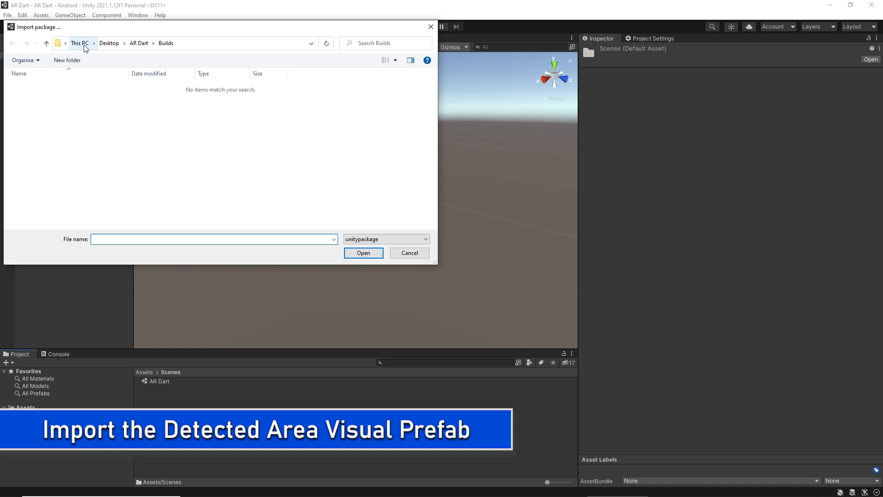
click(79, 42)
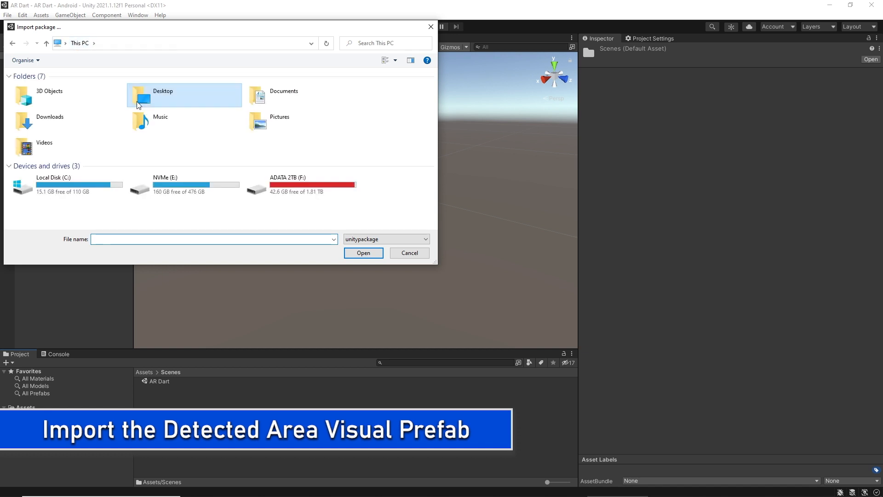
double_click(163, 94)
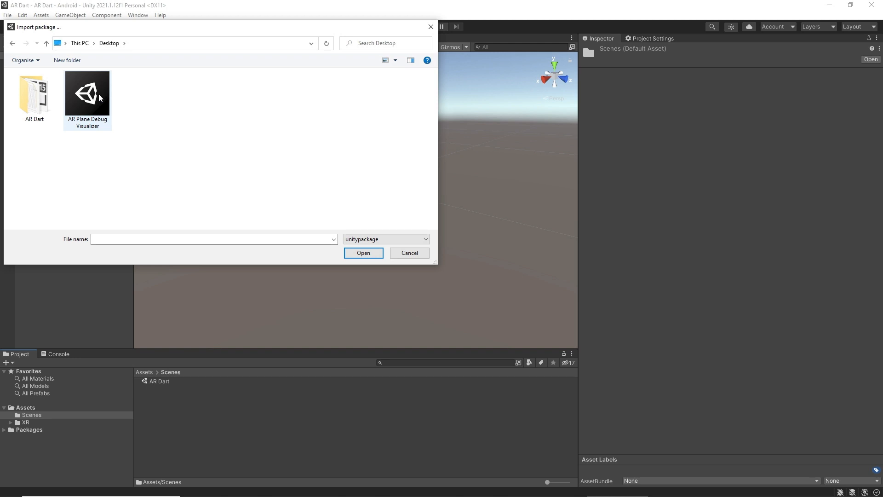
click(86, 93)
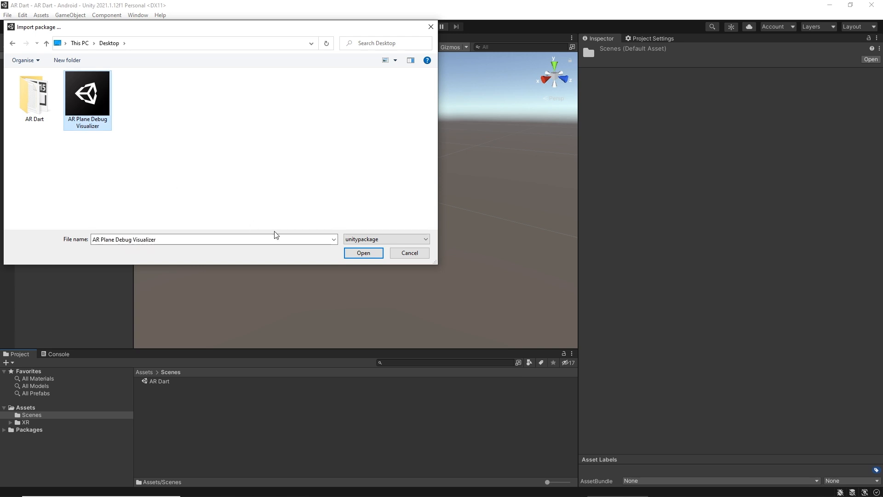
click(363, 252)
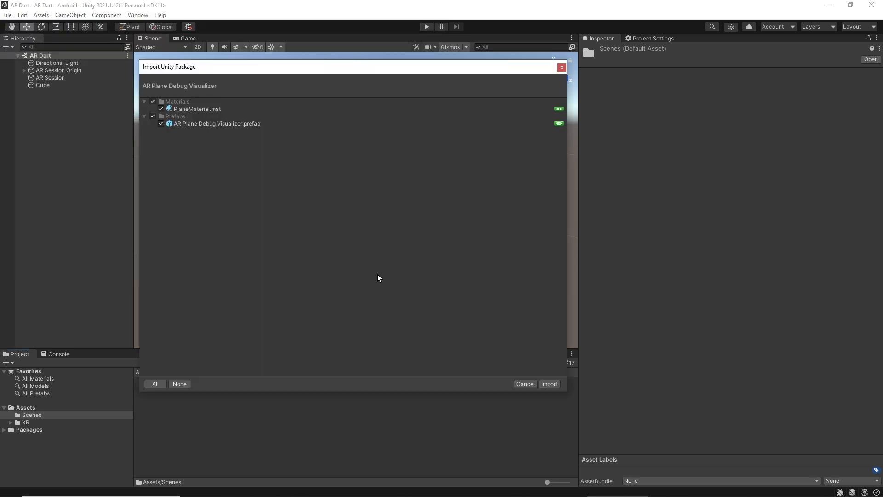
mouse_move(441, 324)
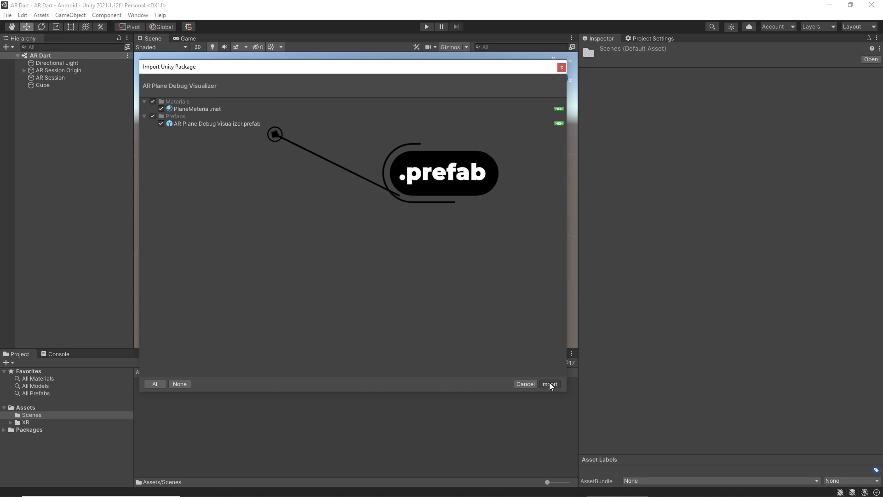
- Import all listed assets from the AR Plane Debug Visualizer package into the project
click(549, 383)
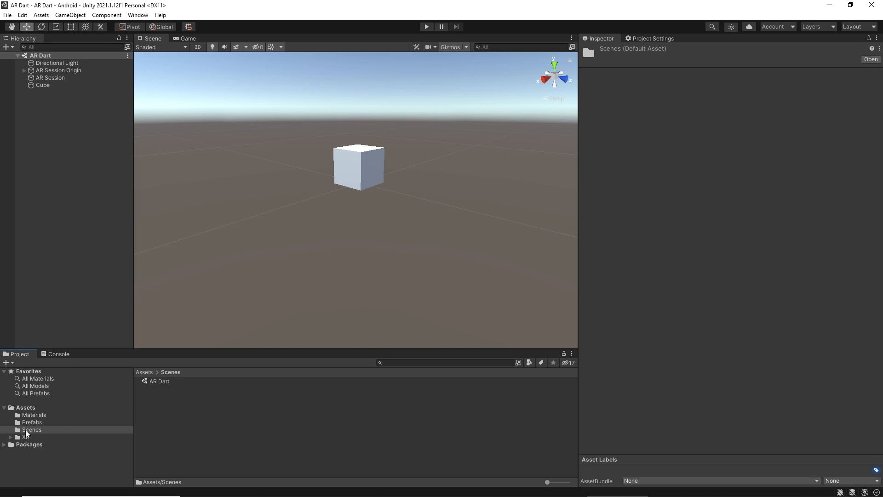
- Inspect the imported PlaneMaterial, then review the AR Plane Debug Visualizer prefab's renderer components
click(33, 414)
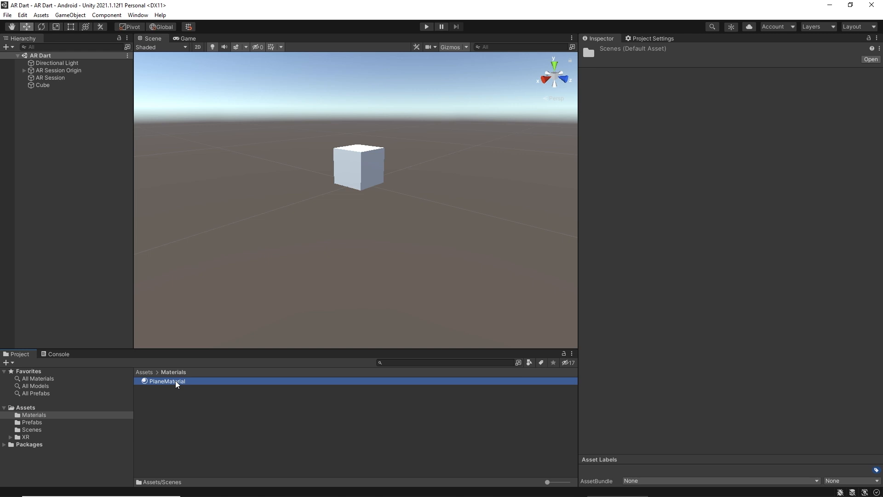
click(165, 380)
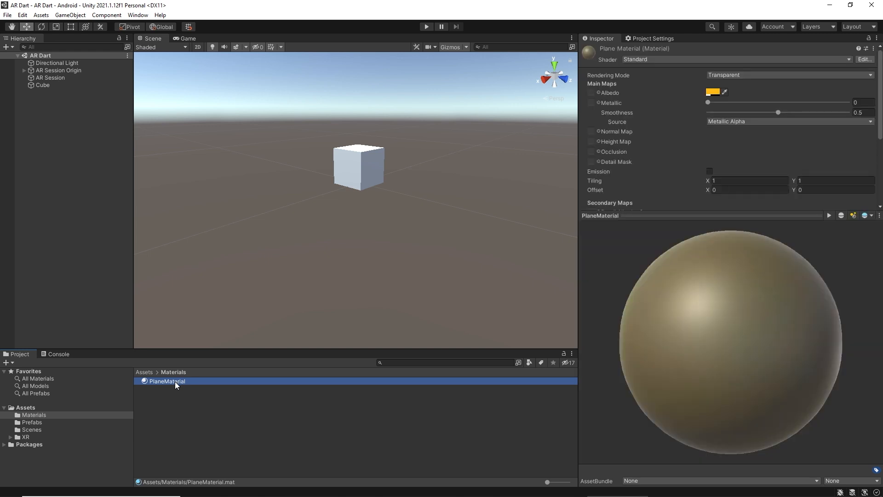
mouse_move(45, 424)
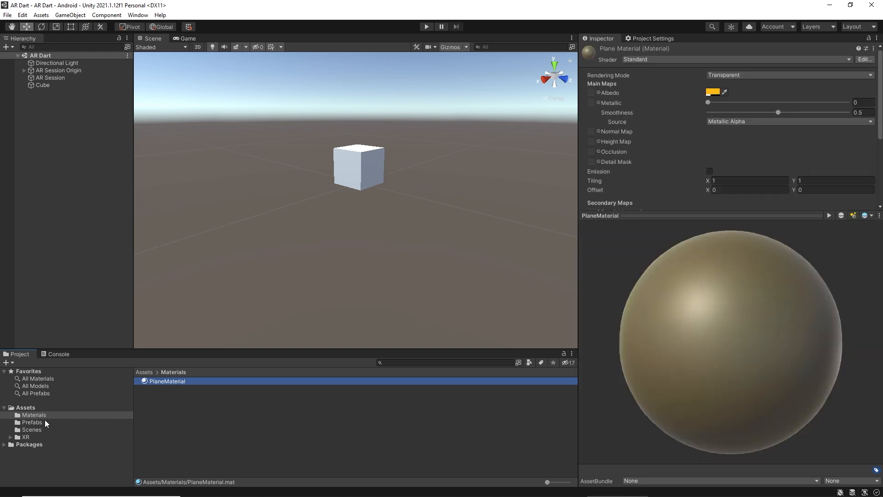
click(31, 421)
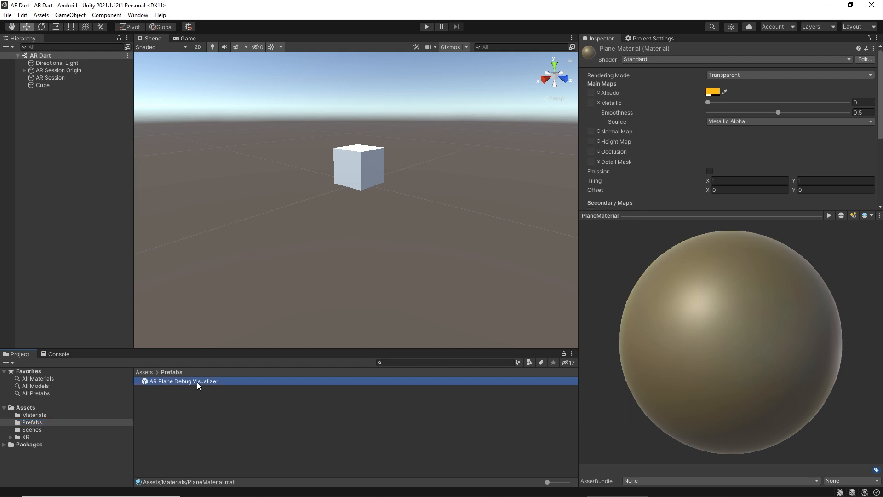
click(183, 380)
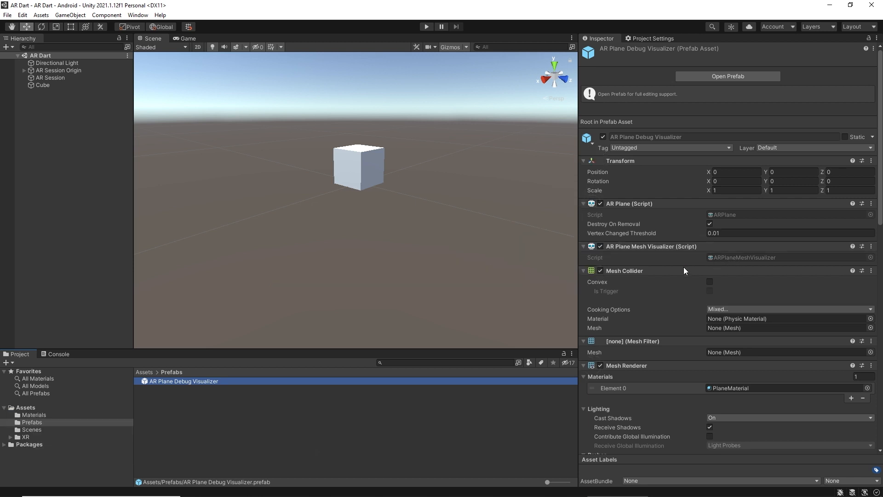
scroll(down, 3)
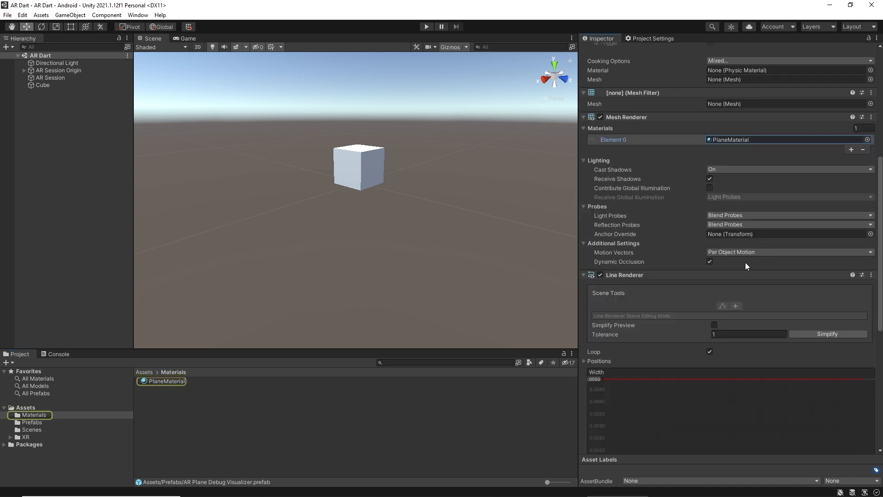
scroll(down, 3)
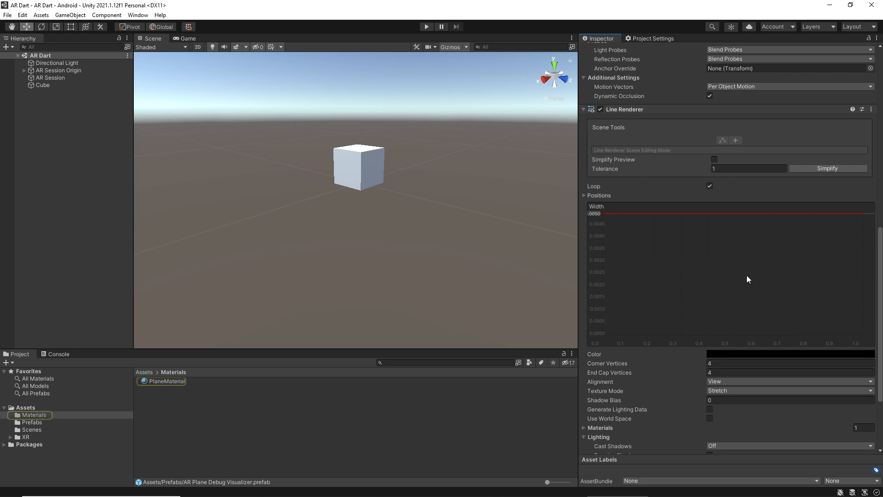
scroll(down, 3)
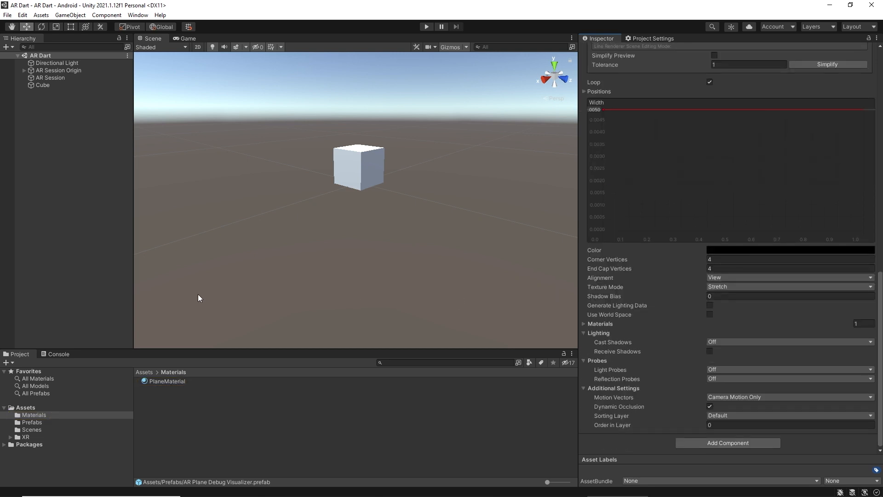
- Add an AR Plane Manager to AR Session Origin with AR Plane Debug Visualizer as its Plane Prefab
click(58, 70)
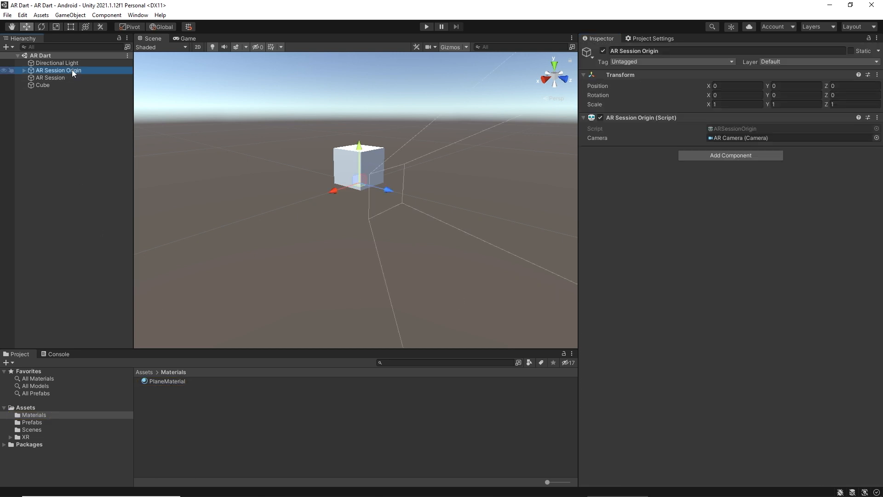
mouse_move(743, 158)
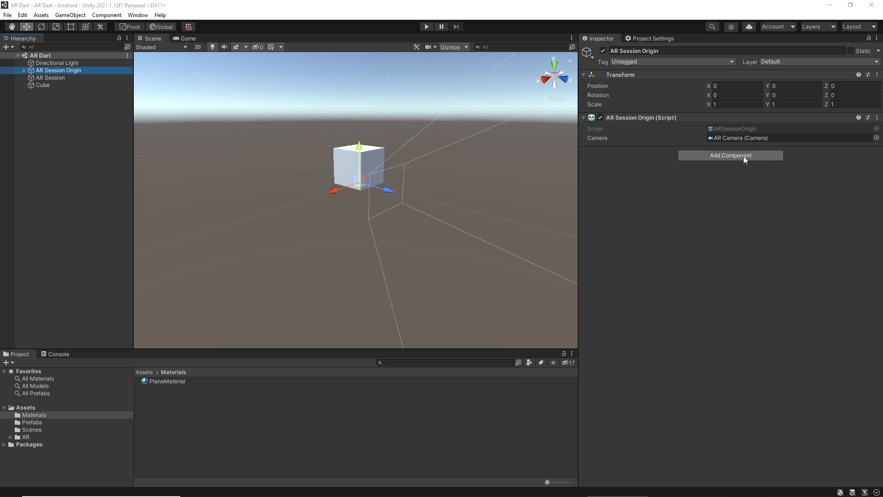
click(730, 154)
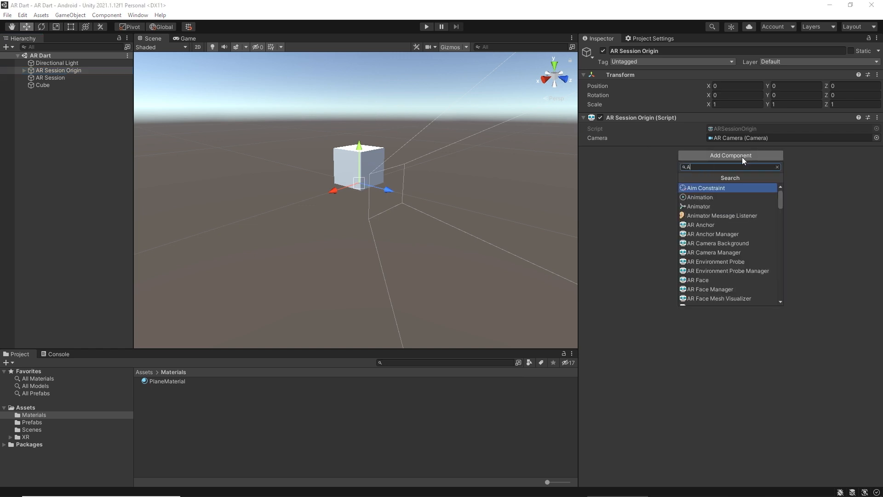
text(RPlane)
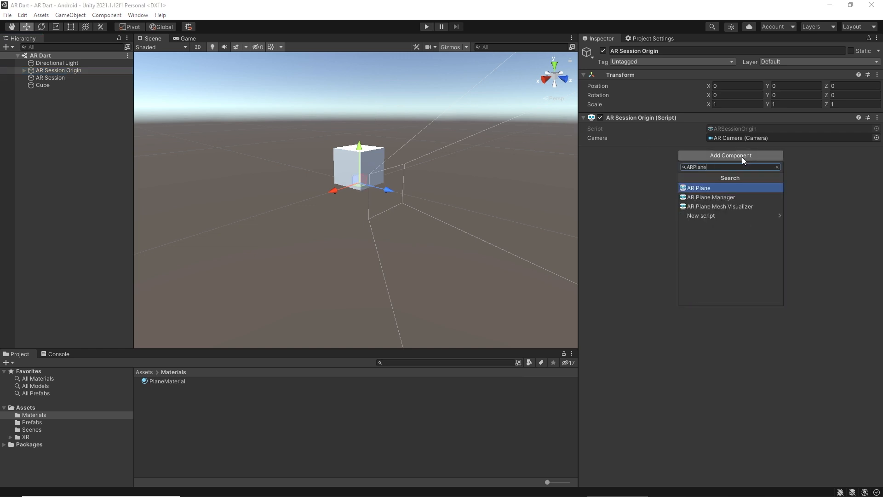
click(711, 196)
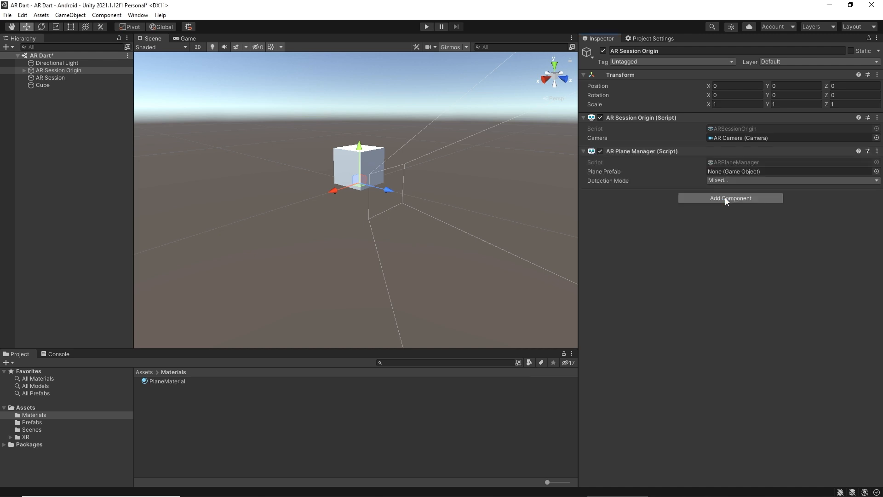
mouse_move(727, 204)
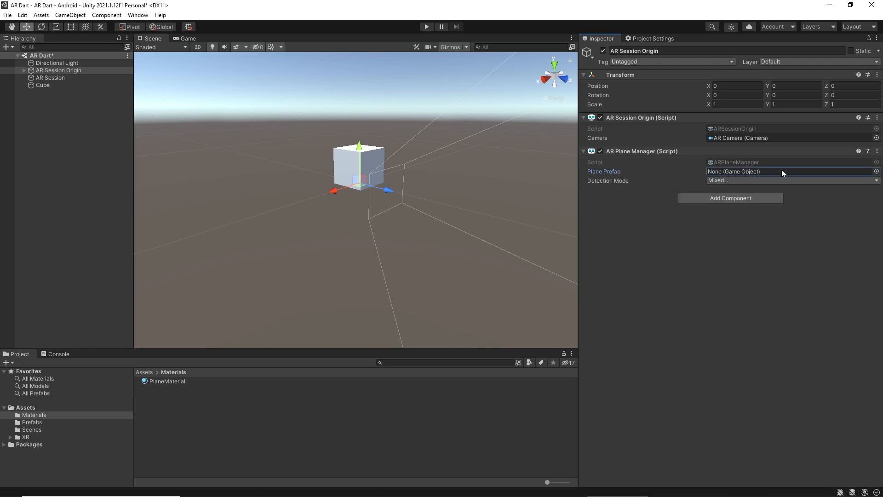
click(32, 421)
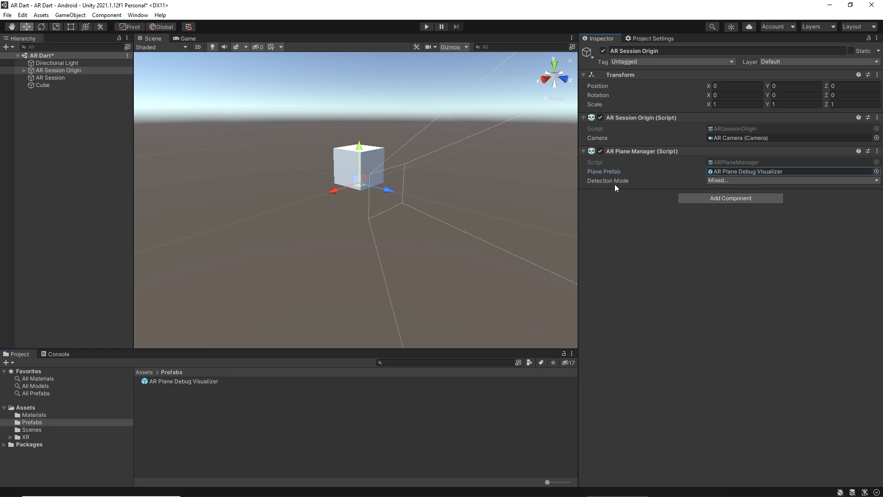
mouse_move(612, 204)
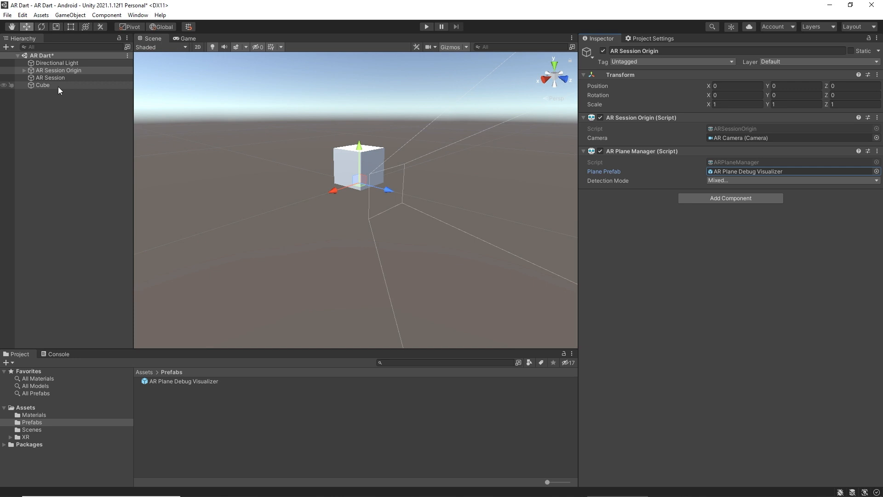
- Deactivate the Cube in the Inspector so it disappears, then reselect AR Session Origin
click(42, 85)
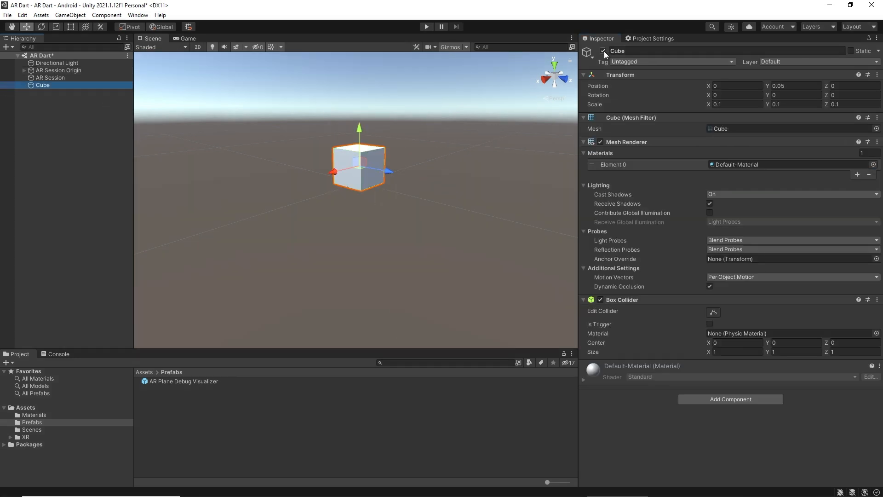
click(602, 52)
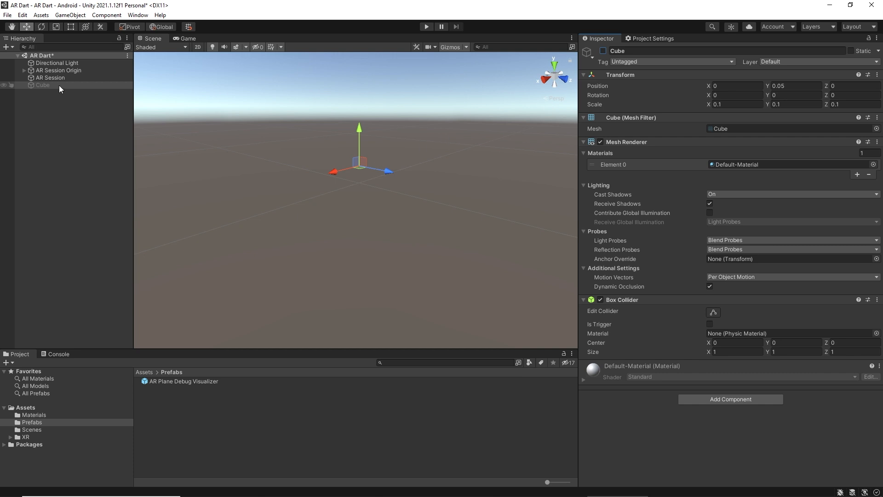
click(59, 70)
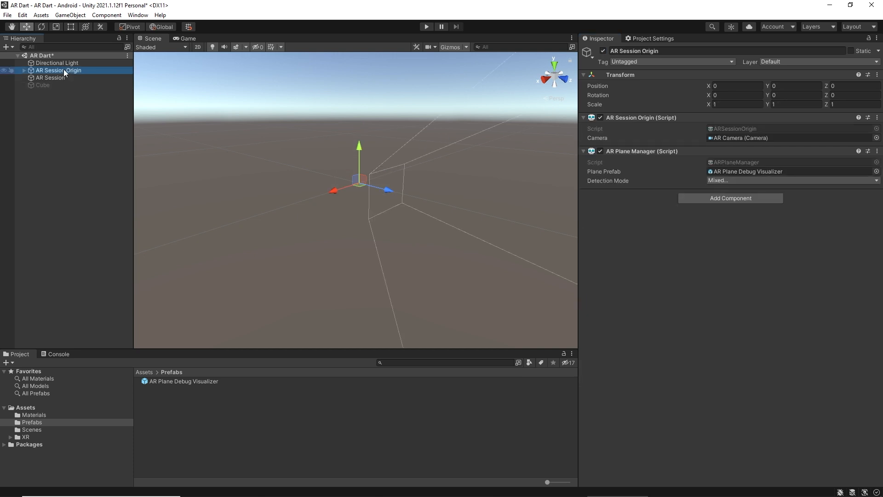
mouse_move(82, 103)
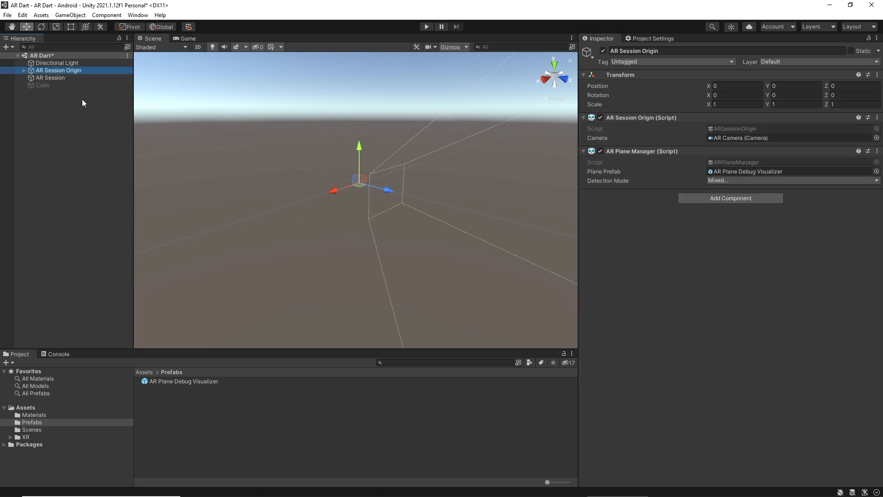
click(6, 16)
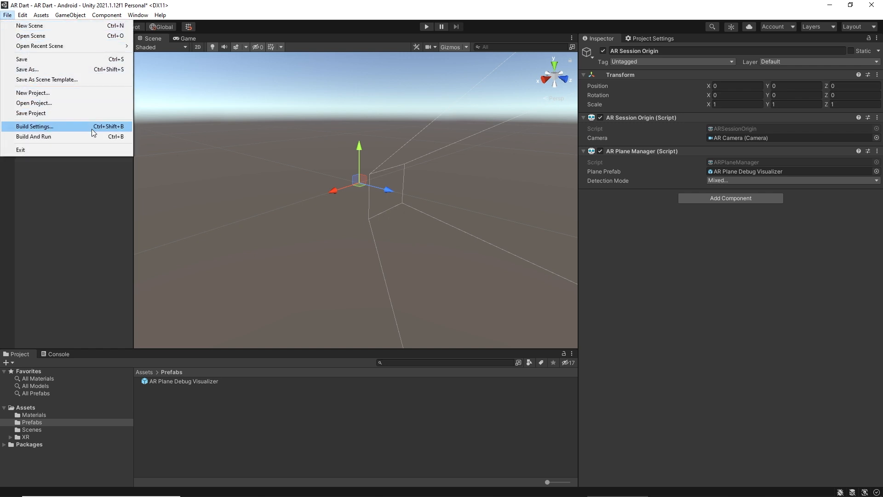
- Refresh the Run Device list so the Google Pixel 3 appears in Android Build Settings
click(35, 126)
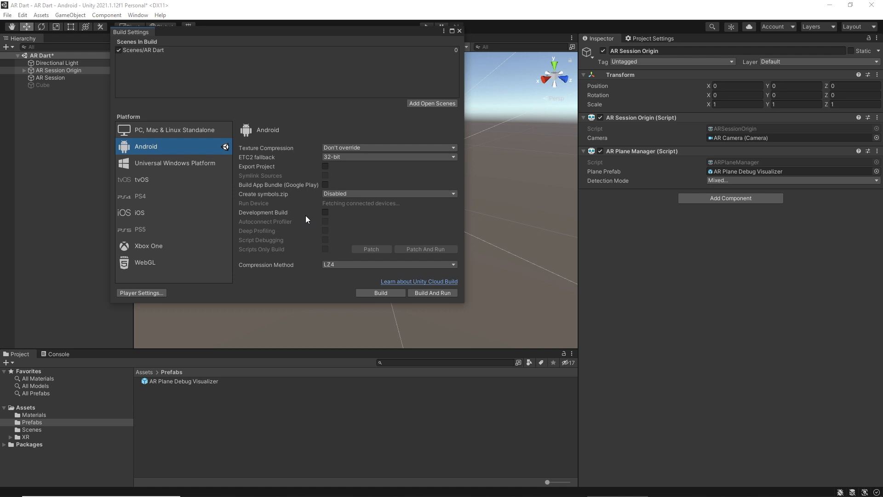
click(433, 292)
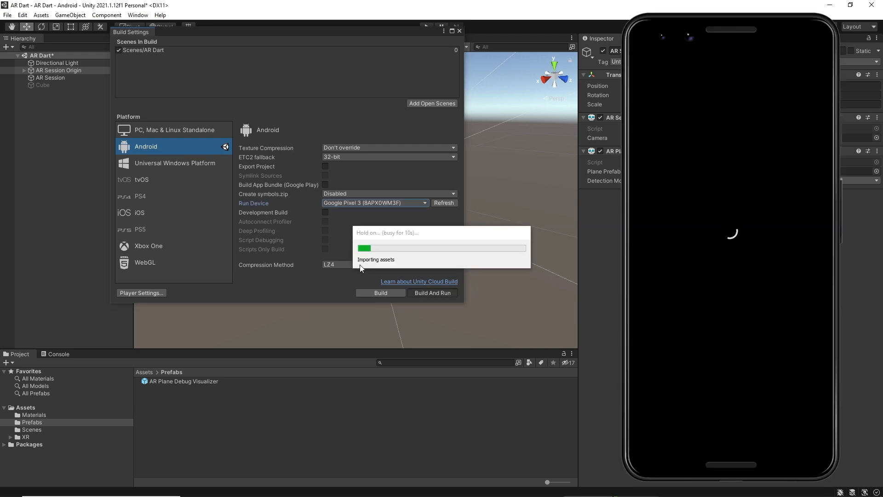